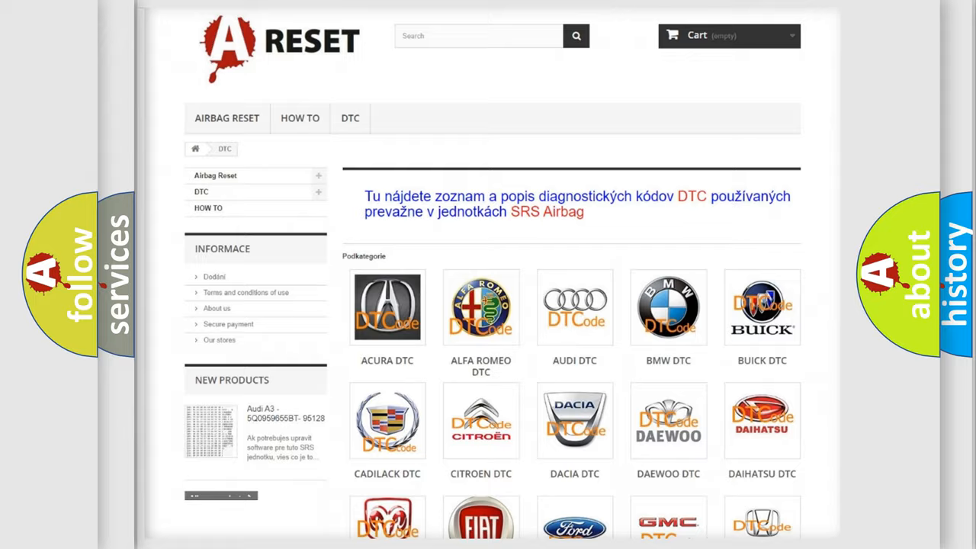
Step: Open the FIAT diagnostic trouble code list from the car-make catalogue
{"action": "scroll", "scroll_direction": "down", "scroll_amount": 3}
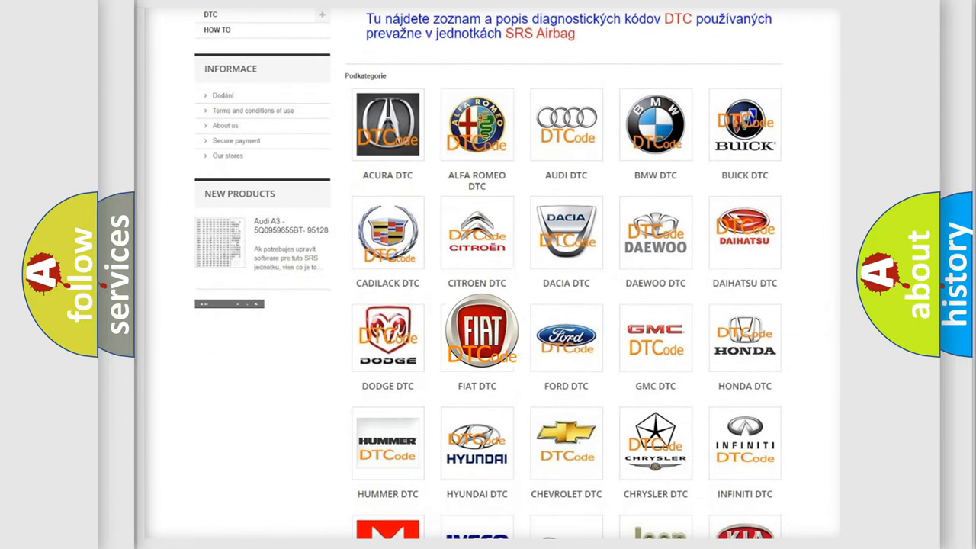
{"action": "left_click", "coordinate": [475, 336]}
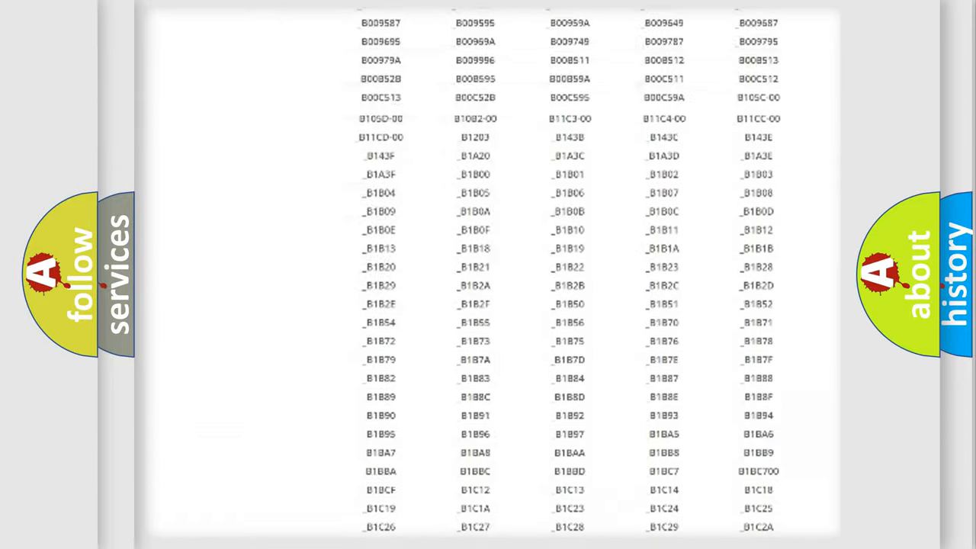
{"action": "scroll", "scroll_direction": "up", "scroll_amount": 3}
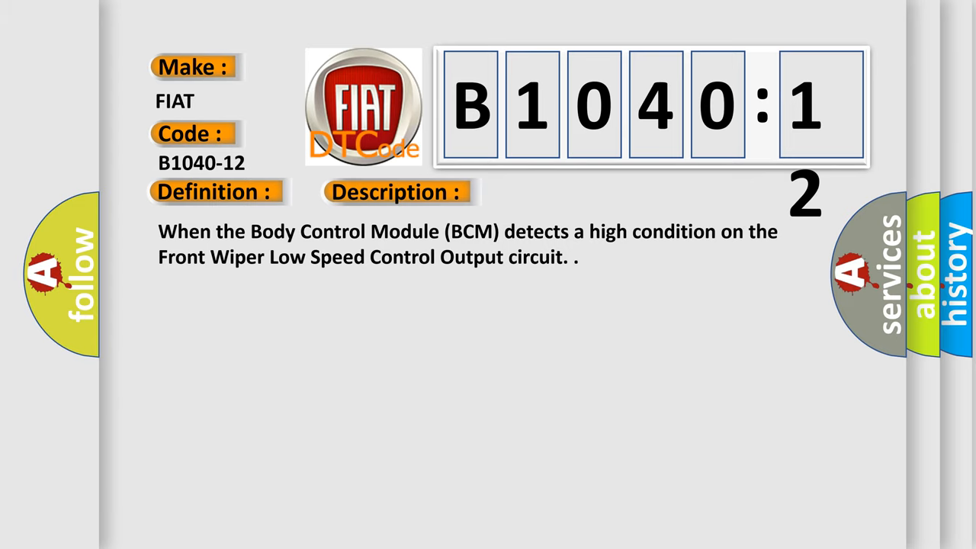
Step: Reveal the B1040-12 cause panel: circuit short to battery
{"action": "left_click", "coordinate": [558, 192]}
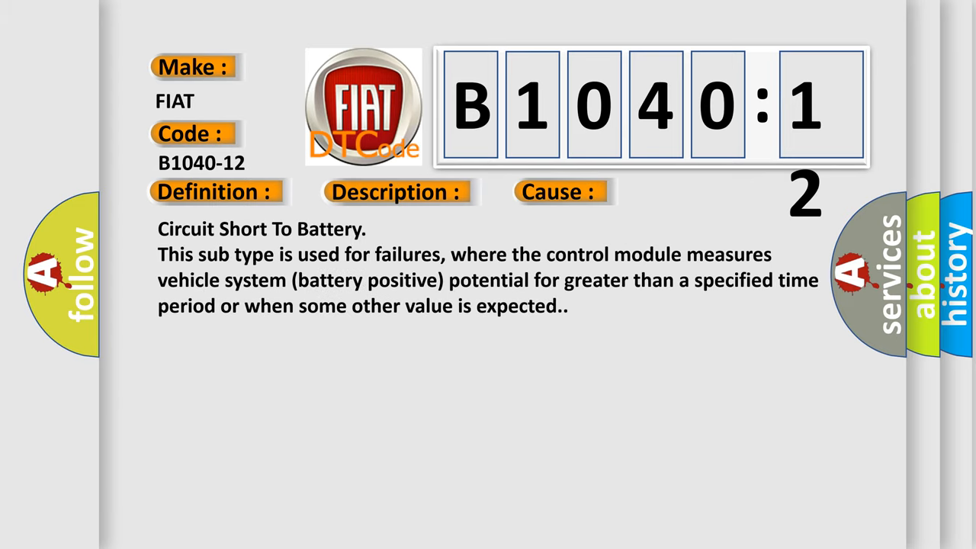